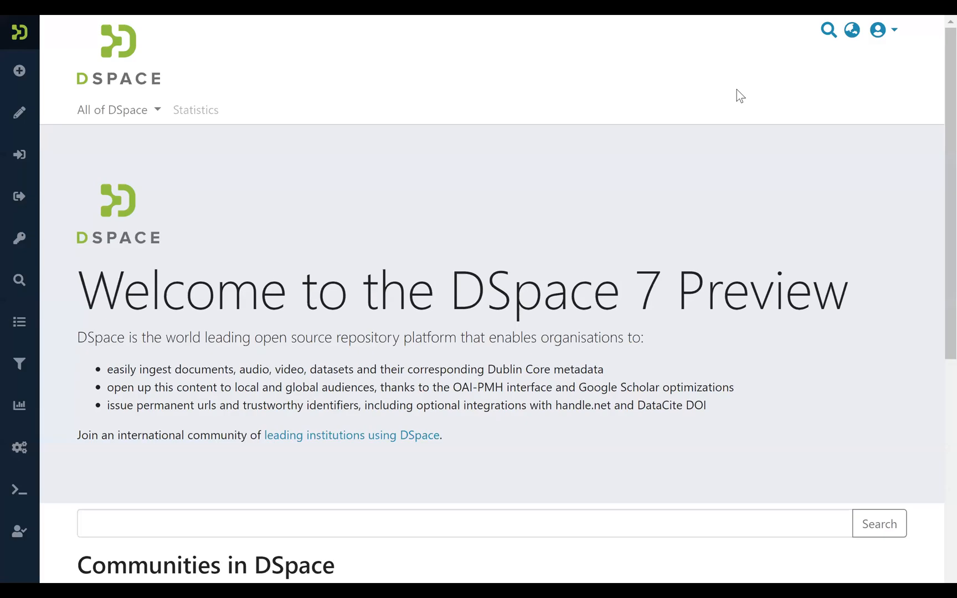
{"action": "mouse_move", "coordinate": [878, 30]}
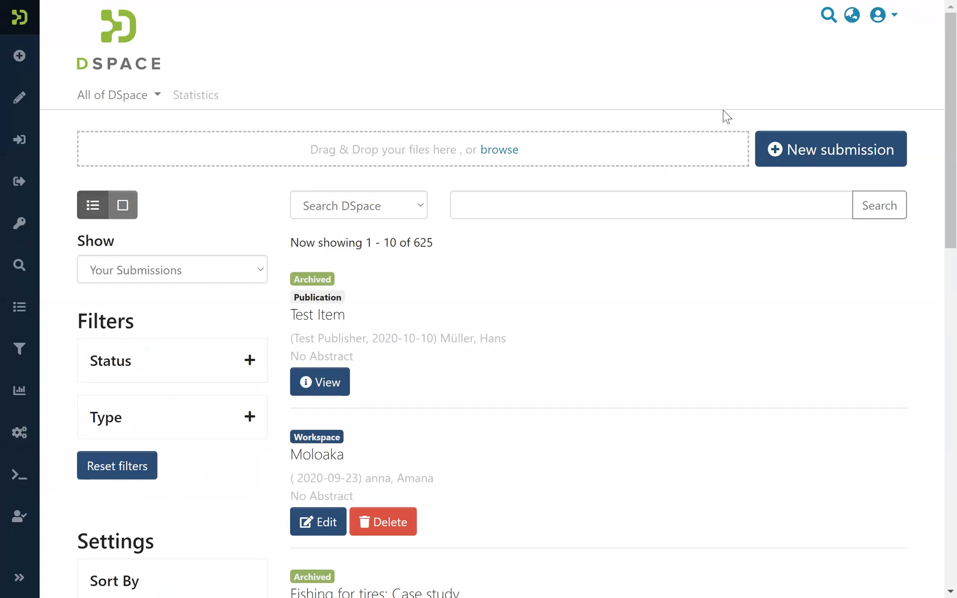
{"action": "mouse_move", "coordinate": [935, 49]}
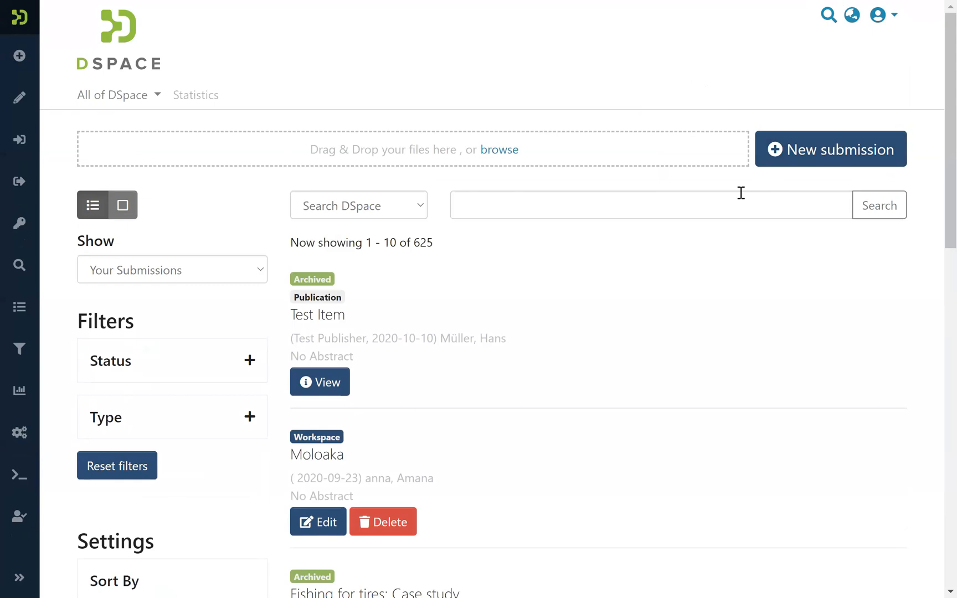
{"action": "mouse_move", "coordinate": [625, 213]}
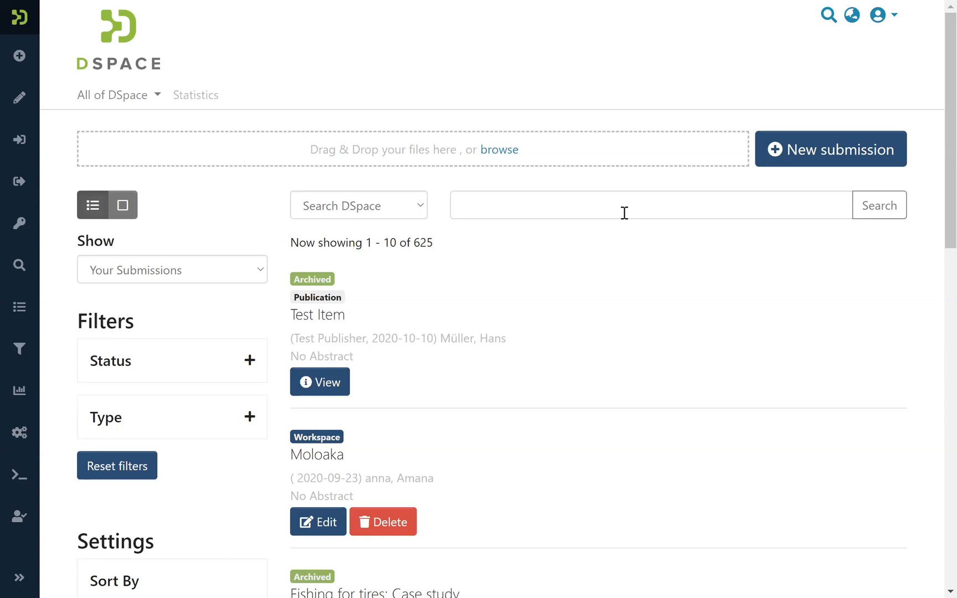
{"action": "mouse_move", "coordinate": [539, 280]}
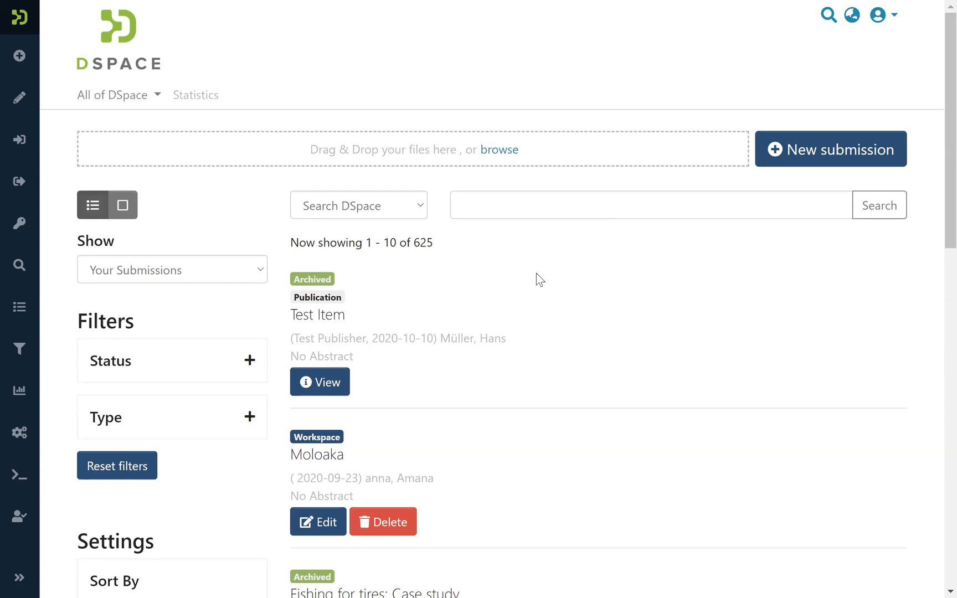
{"action": "mouse_move", "coordinate": [152, 315]}
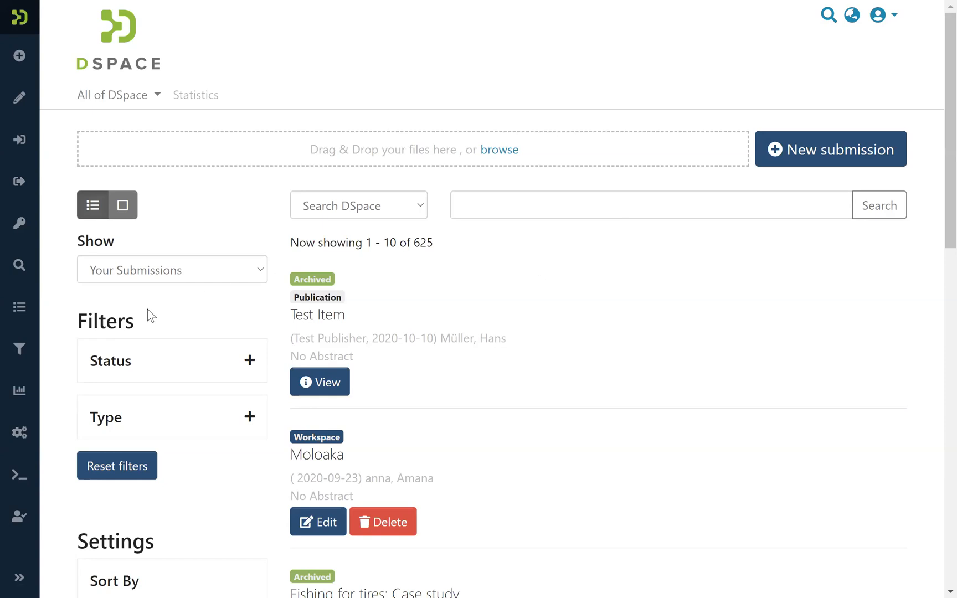
{"action": "mouse_move", "coordinate": [241, 351]}
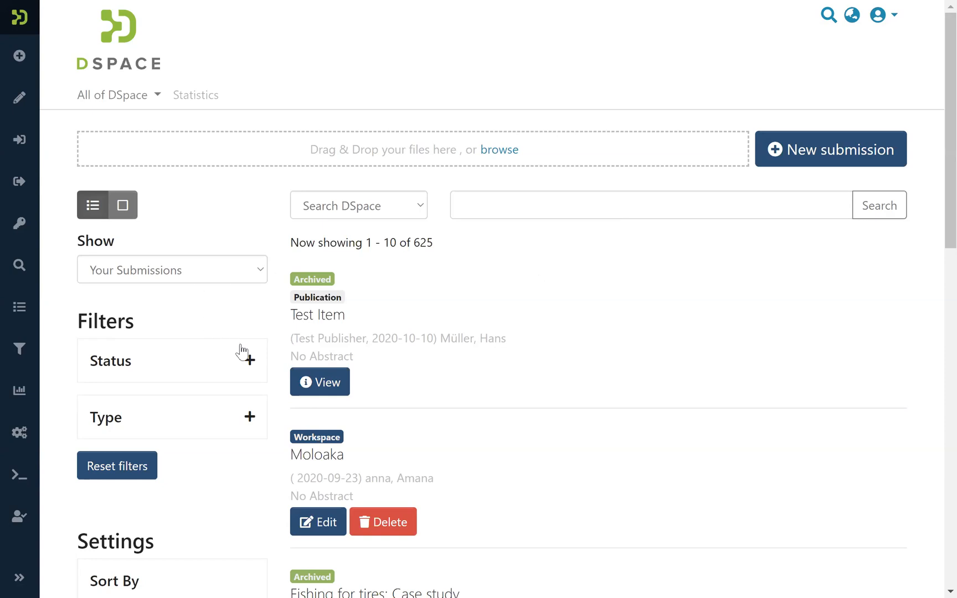
Filter the submissions list by Workspace status, narrowing it to 531 results.
{"action": "left_click", "coordinate": [247, 360]}
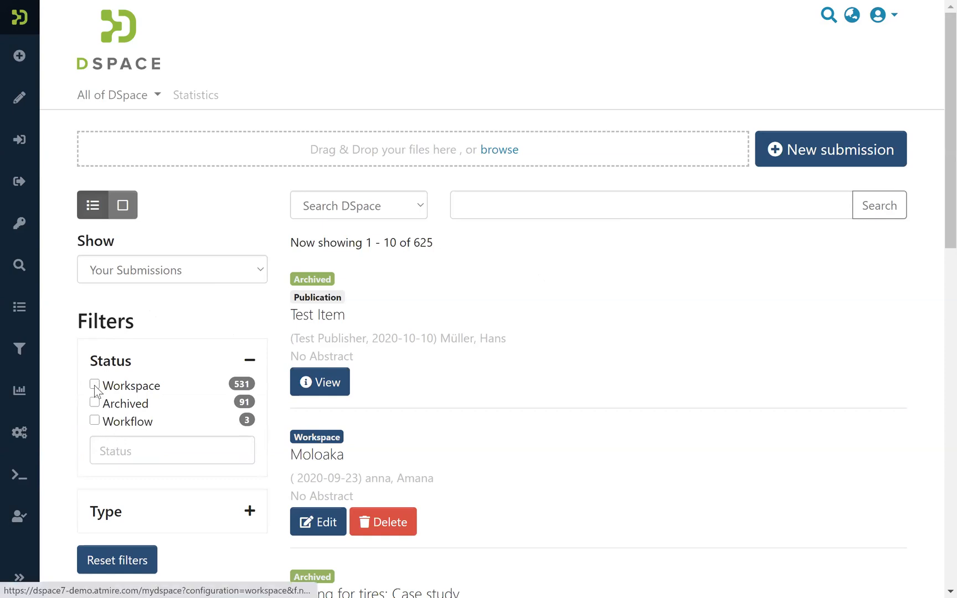
{"action": "left_click", "coordinate": [95, 386]}
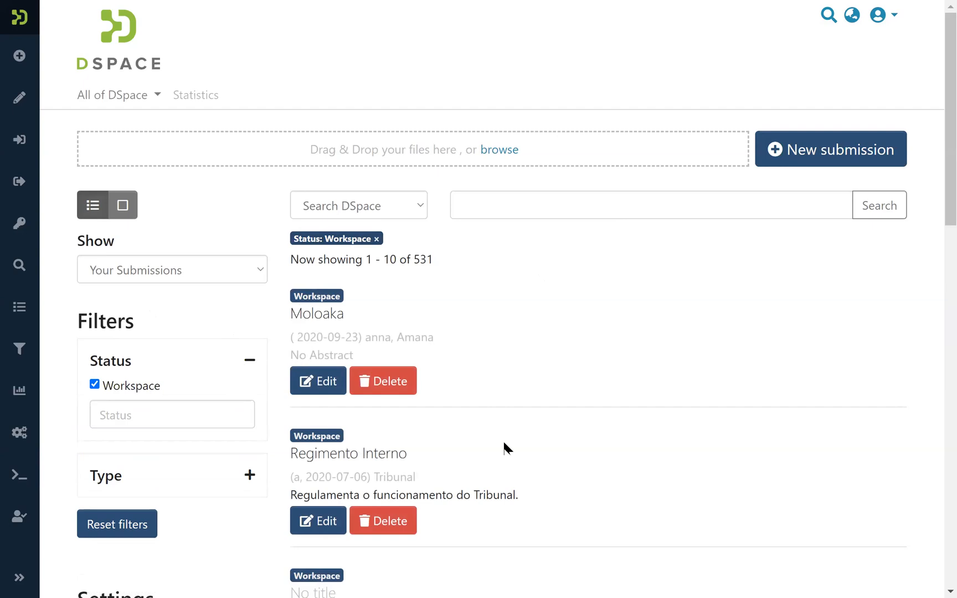
{"action": "mouse_move", "coordinate": [577, 428]}
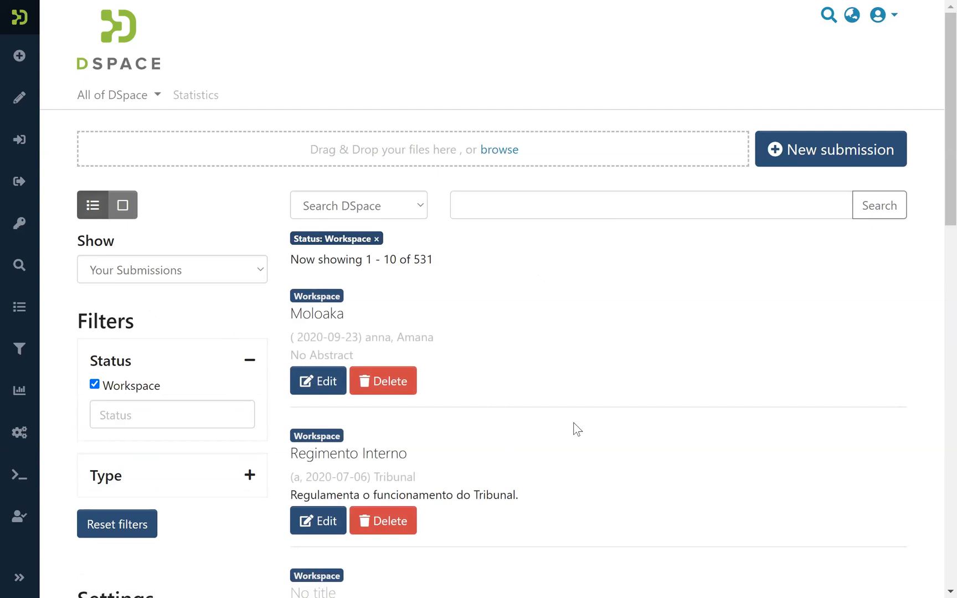
{"action": "mouse_move", "coordinate": [318, 381]}
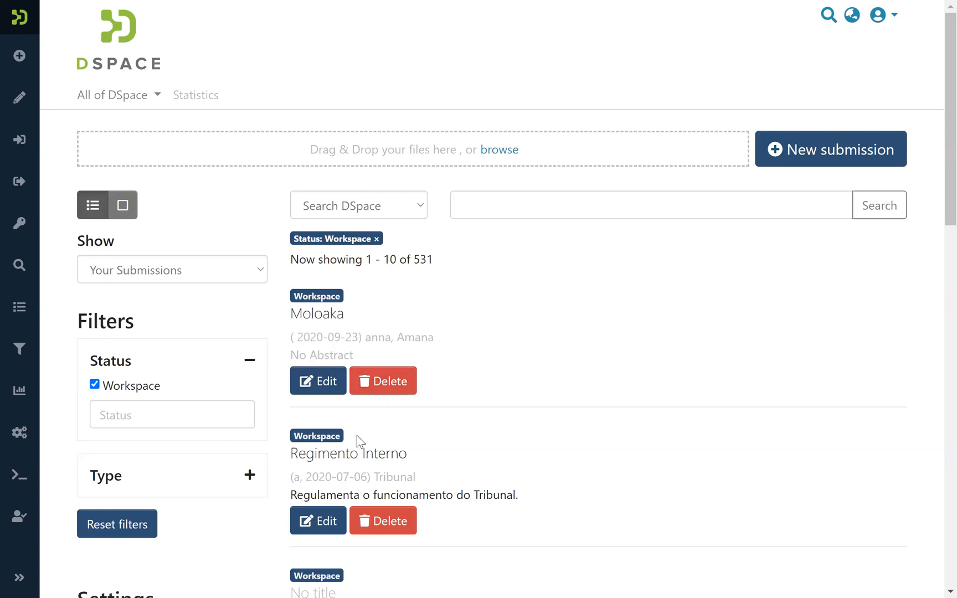
{"action": "mouse_move", "coordinate": [383, 241]}
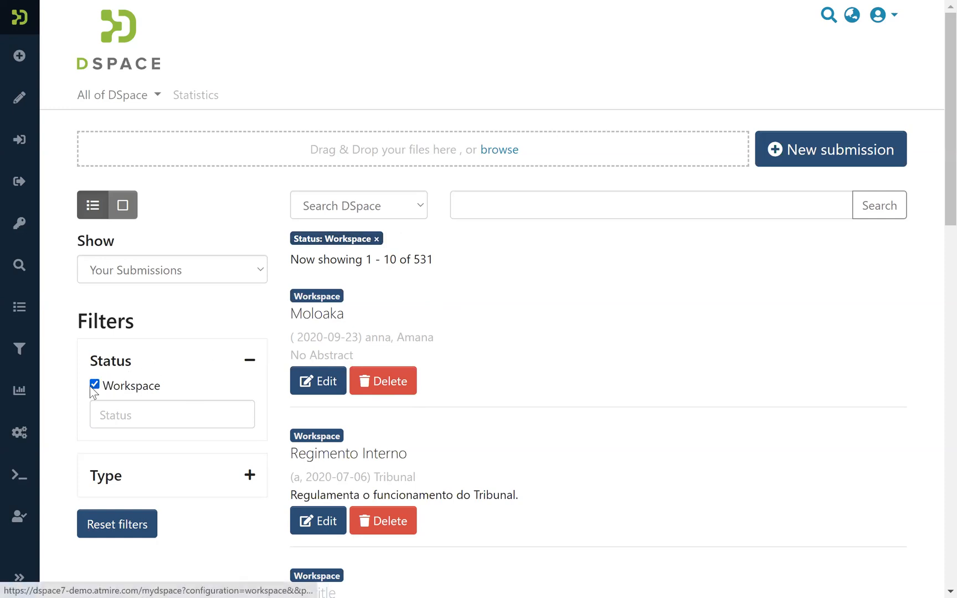
Clear the Workspace status filter so all 625 submissions show again.
{"action": "left_click", "coordinate": [94, 385]}
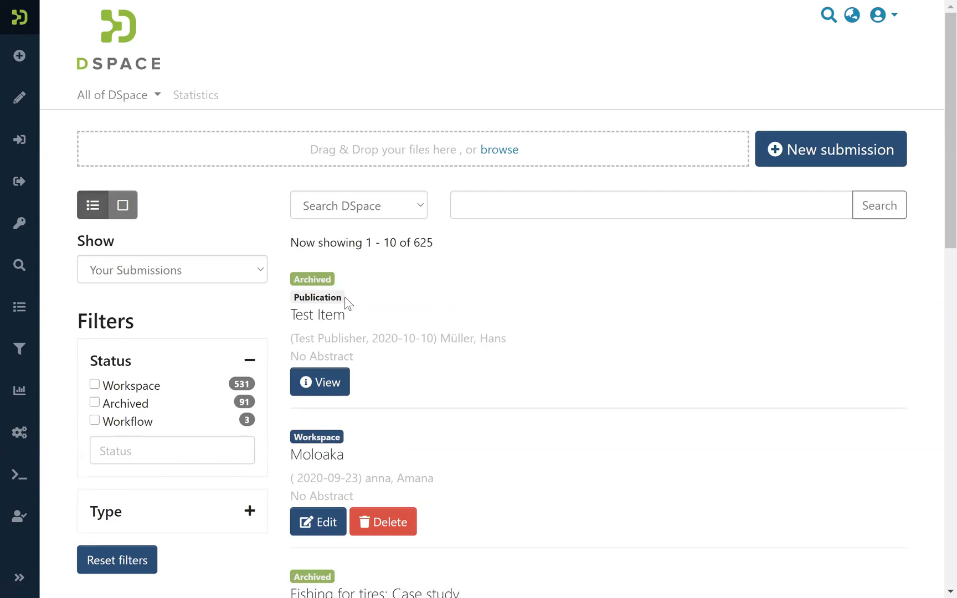
{"action": "mouse_move", "coordinate": [389, 330]}
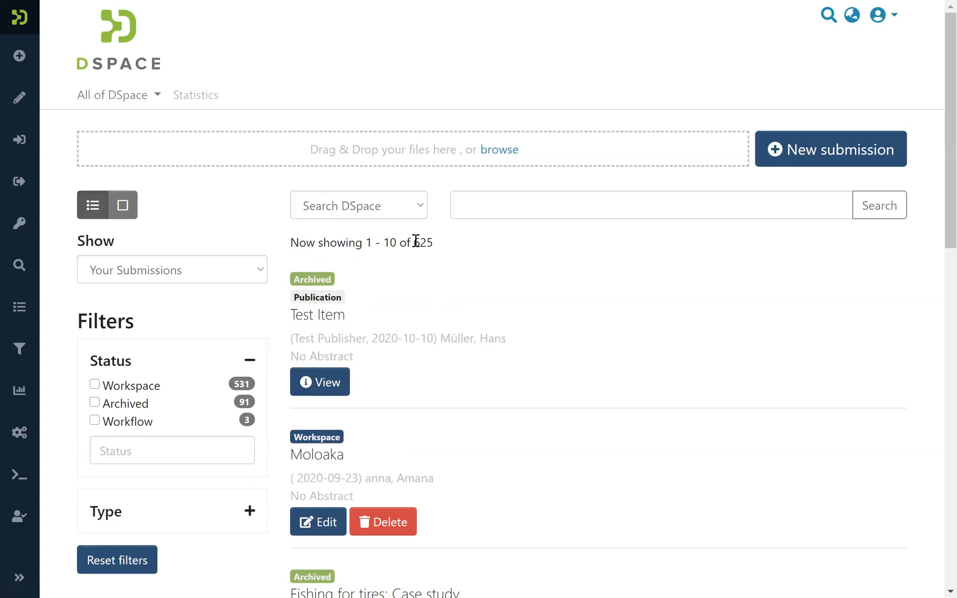
{"action": "mouse_move", "coordinate": [422, 401]}
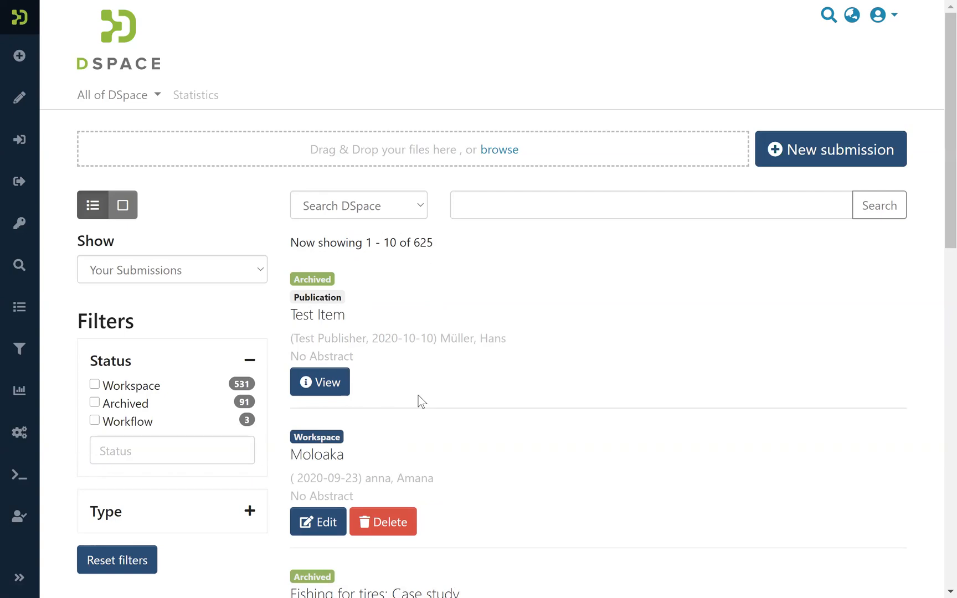
{"action": "mouse_move", "coordinate": [328, 386]}
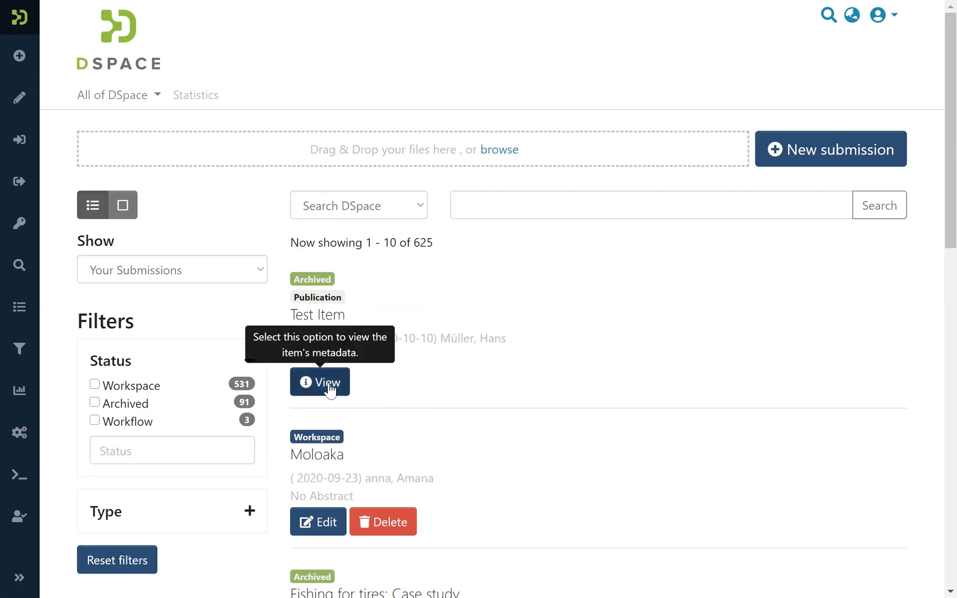
{"action": "mouse_move", "coordinate": [426, 425]}
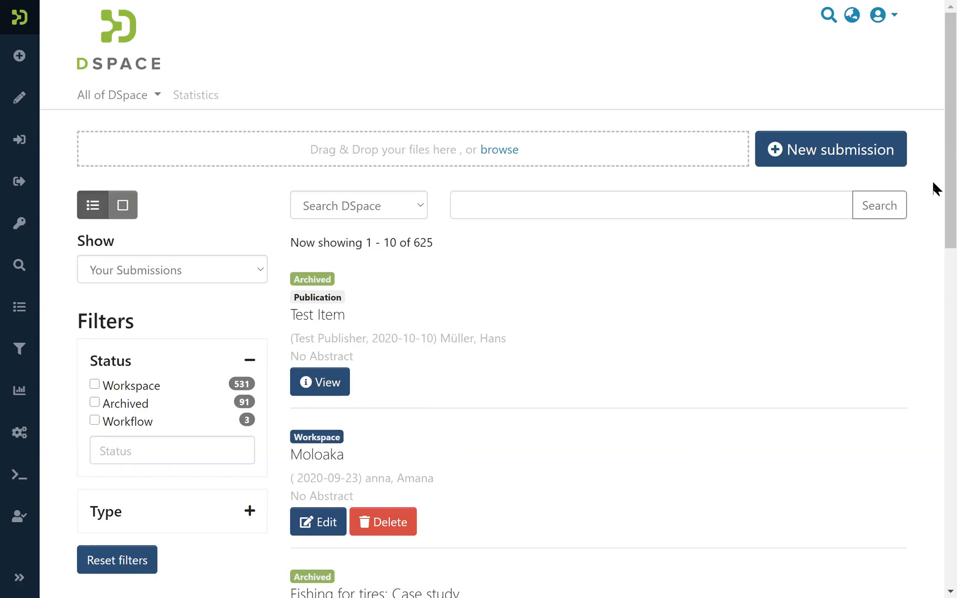
{"action": "scroll", "scroll_direction": "down", "scroll_amount": 3}
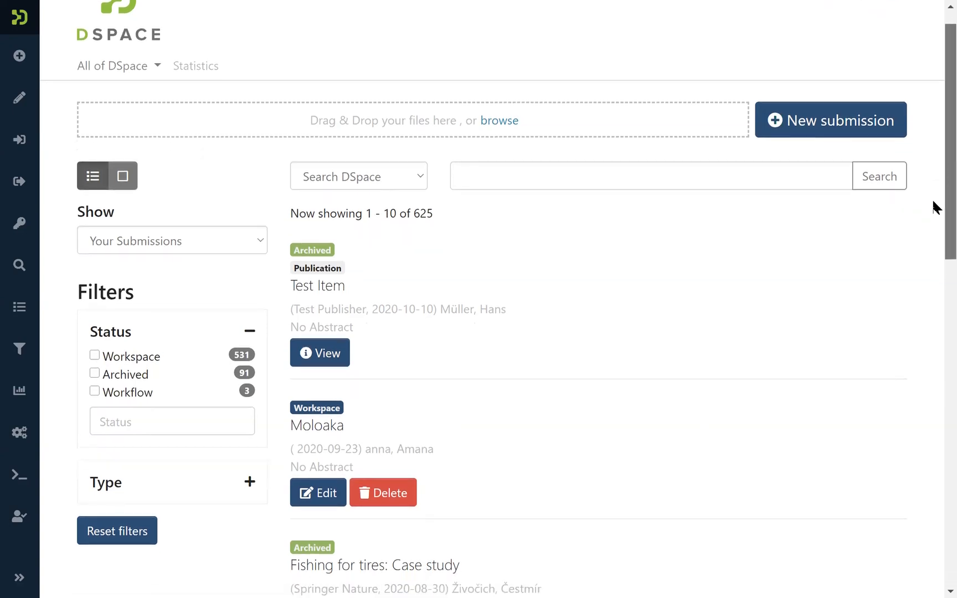
{"action": "scroll", "scroll_direction": "down", "scroll_amount": 3}
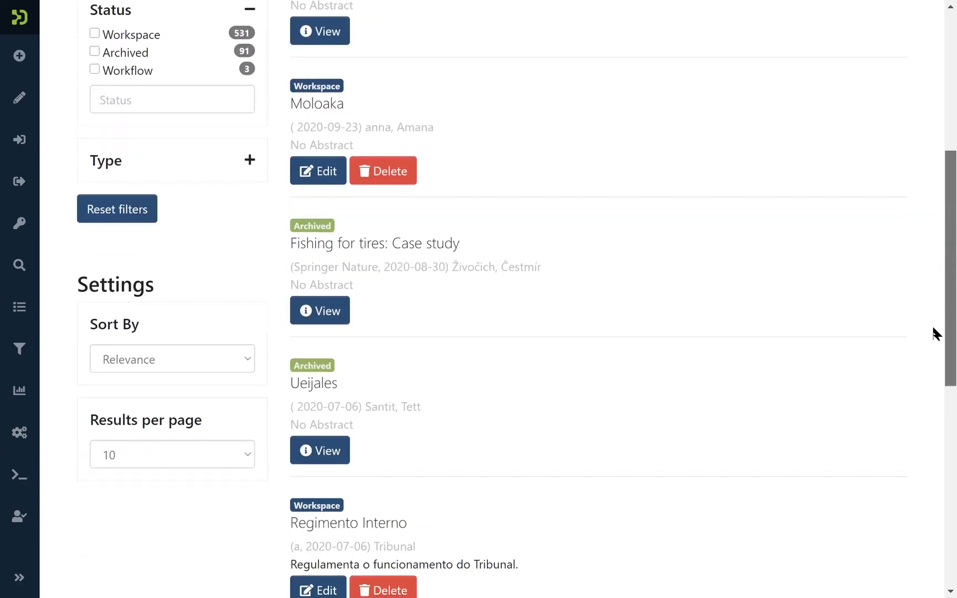
{"action": "left_click", "coordinate": [172, 359]}
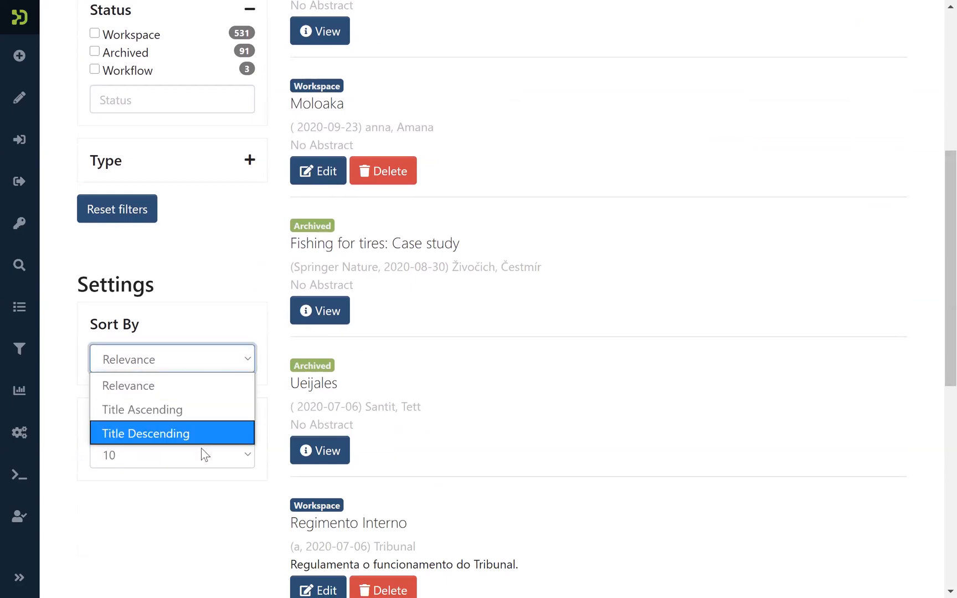
{"action": "left_click", "coordinate": [172, 455]}
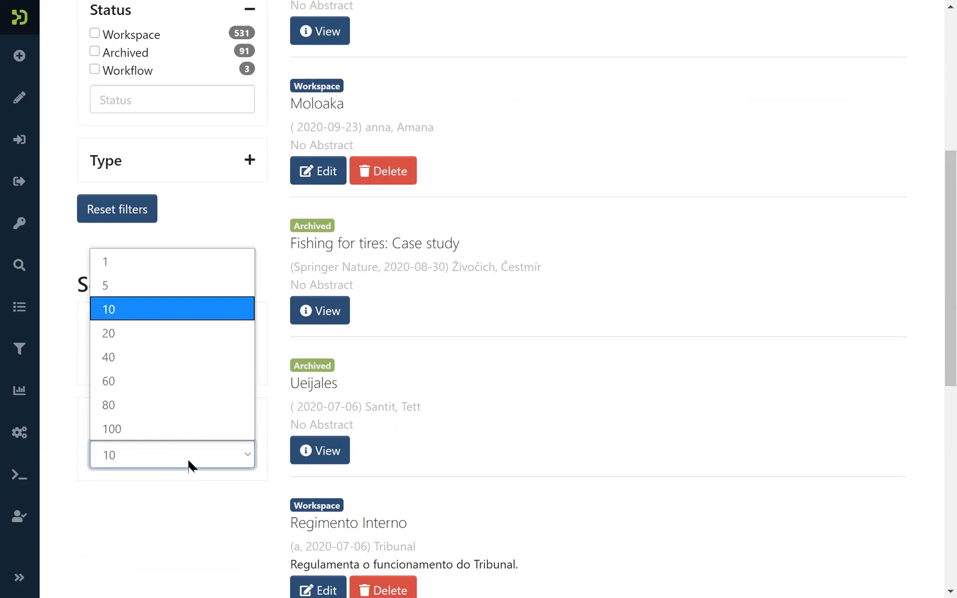
{"action": "left_click", "coordinate": [171, 455]}
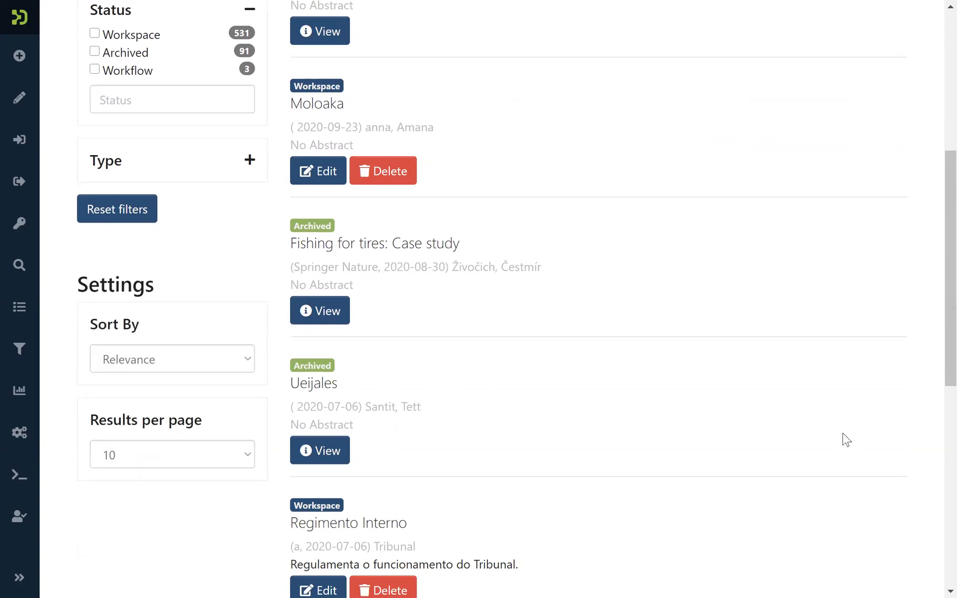